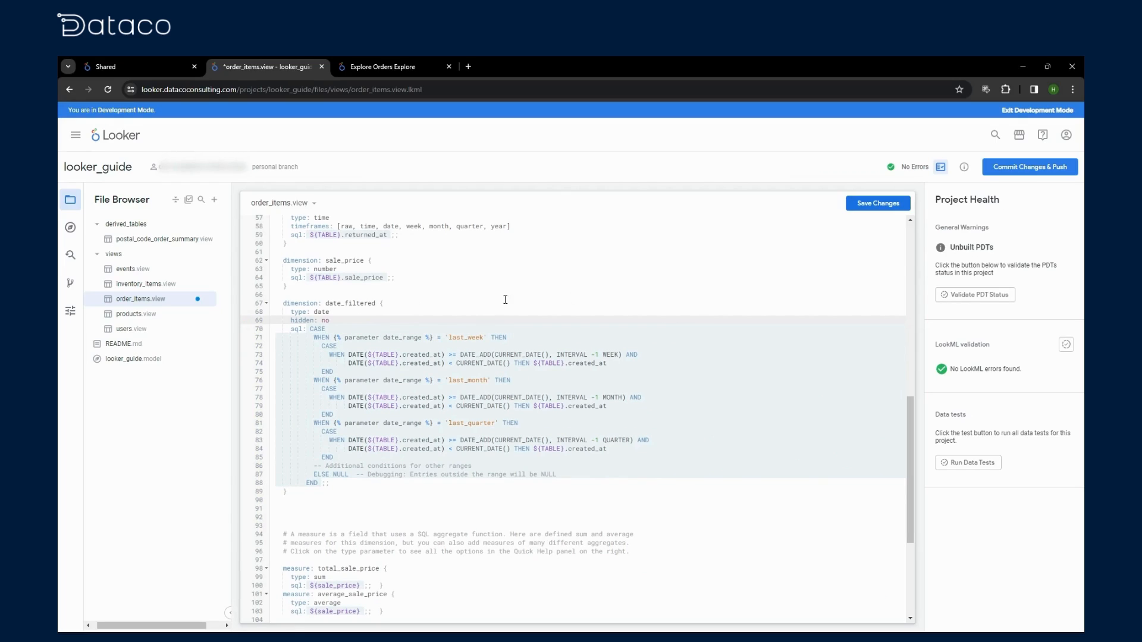
Switch to the Orders Explore to check the Last Week date range and Date Filtered column.
left_click(383, 66)
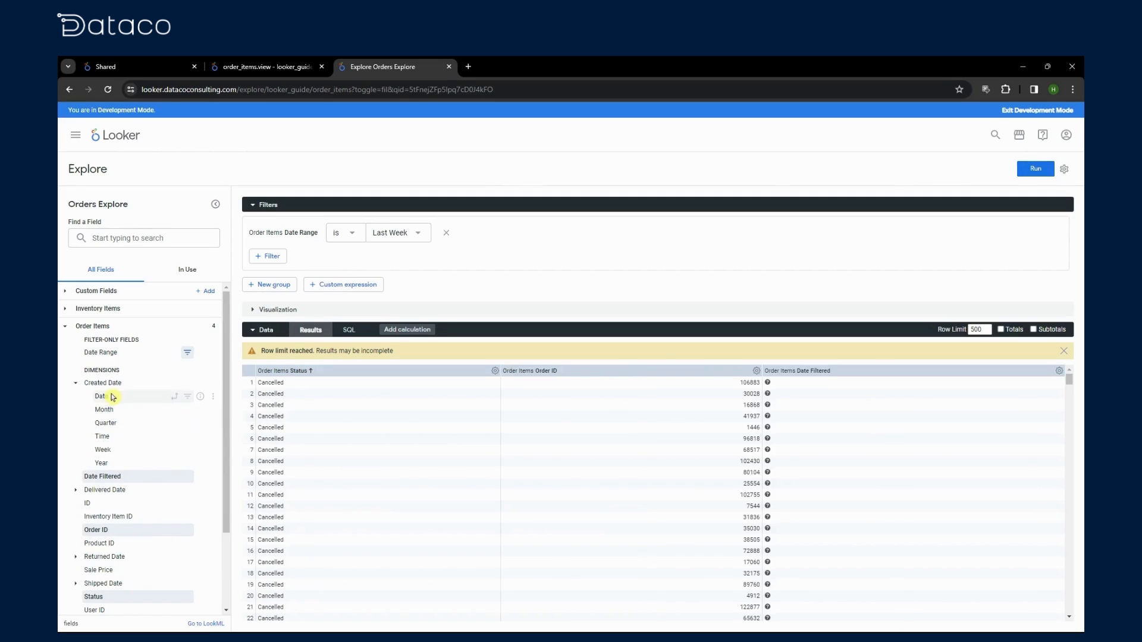
left_click(101, 396)
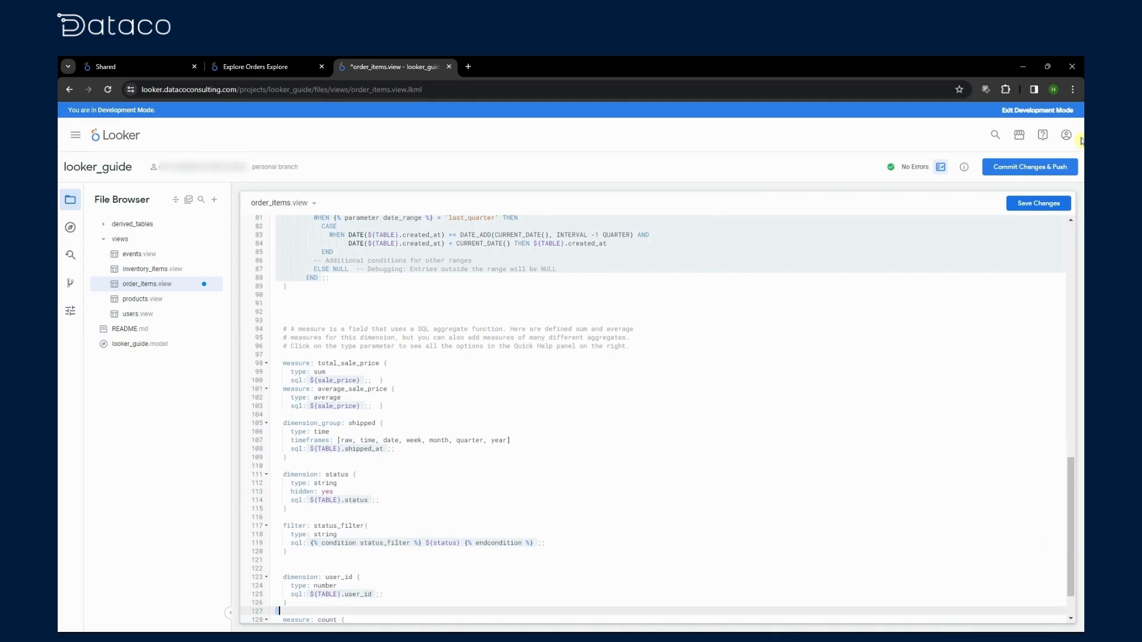
Switch to the Orders Explore to test the Status Filter against Status, Order ID and Sale Price.
left_click(255, 67)
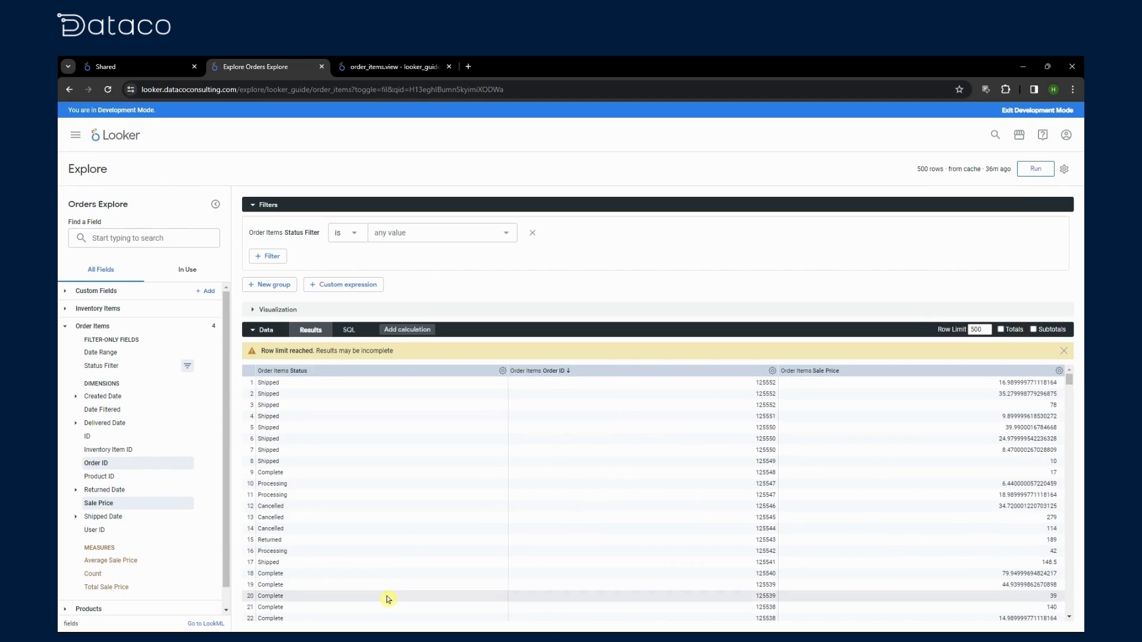